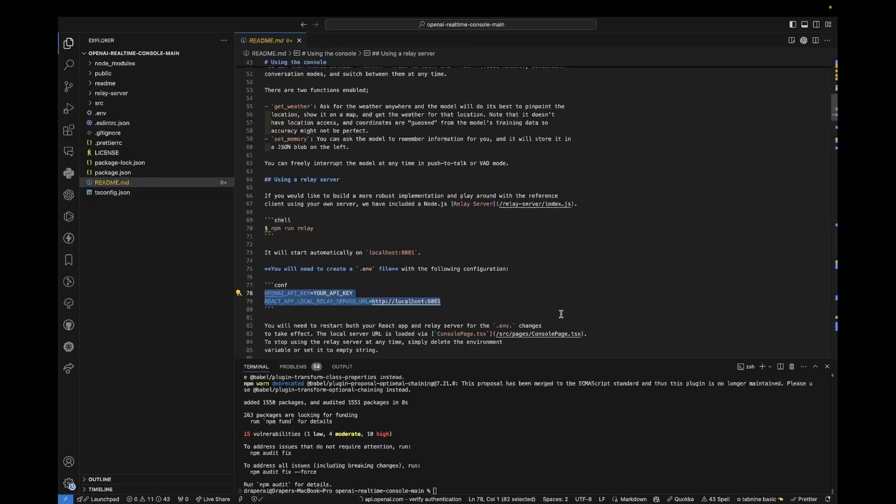
Step: Run 'npm run start' in the terminal to launch the dev server
{"action": "scroll", "scroll_direction": "up", "scroll_amount": 3}
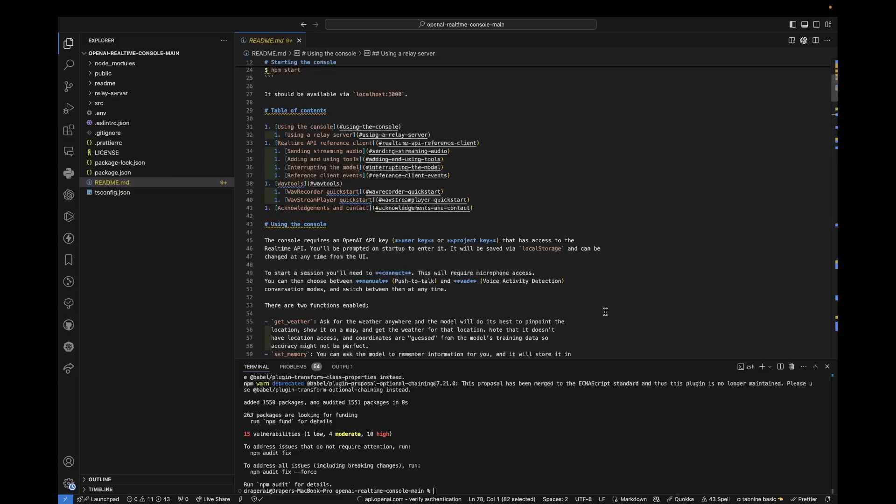
{"action": "mouse_move", "coordinate": [545, 269]}
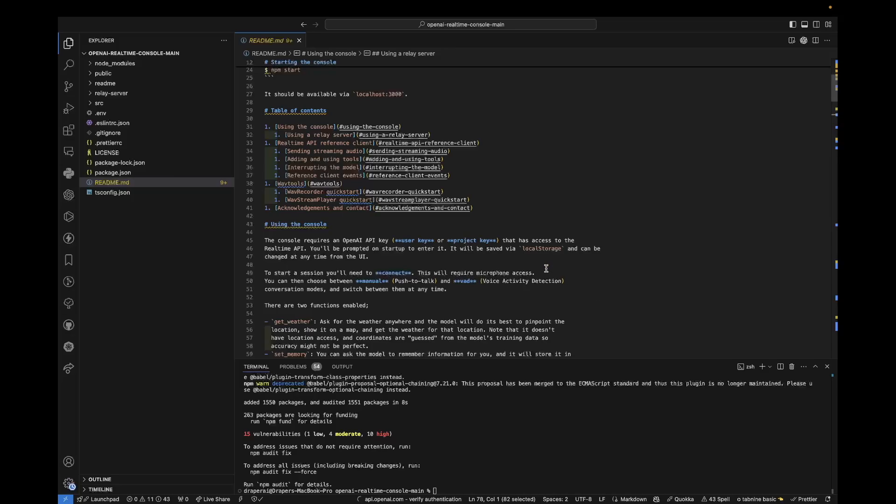
{"action": "mouse_move", "coordinate": [534, 276]}
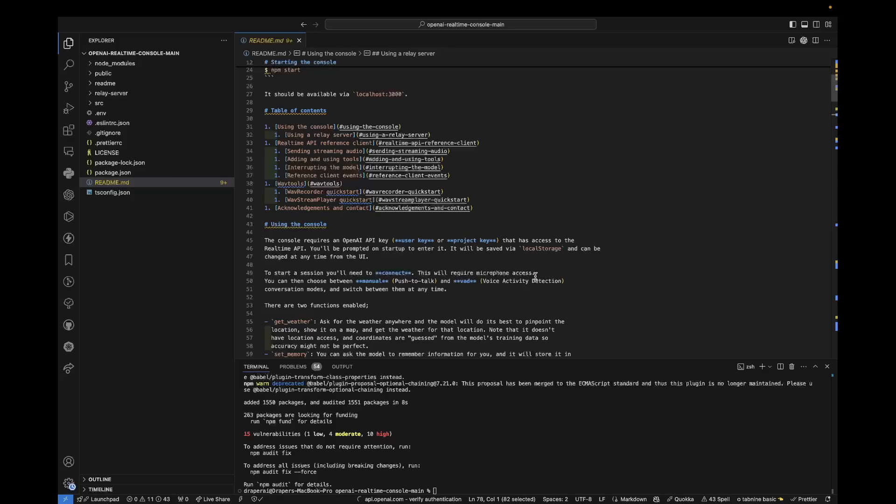
{"action": "mouse_move", "coordinate": [422, 444]}
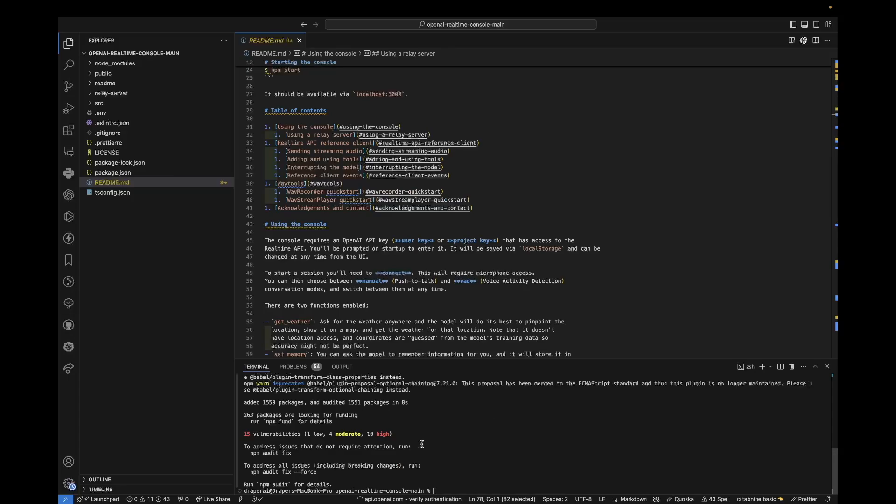
{"action": "mouse_move", "coordinate": [450, 477]}
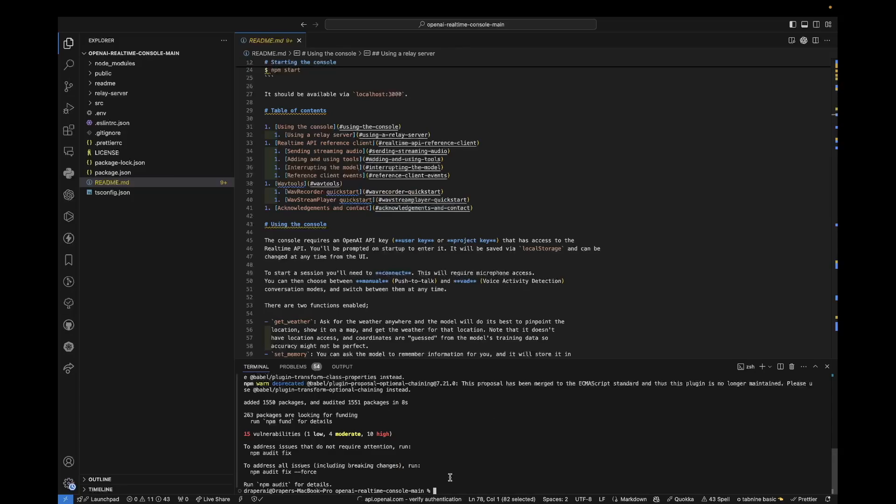
{"action": "type", "text": "npm run start"}
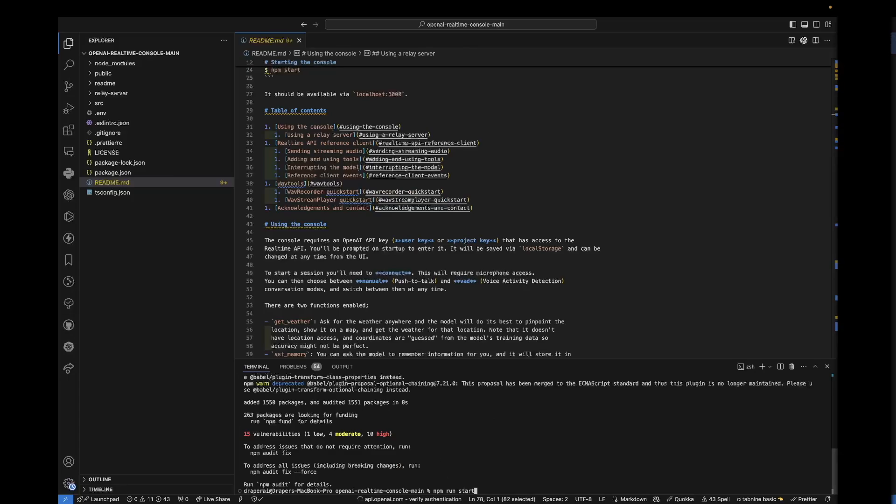
{"action": "key", "text": "Return"}
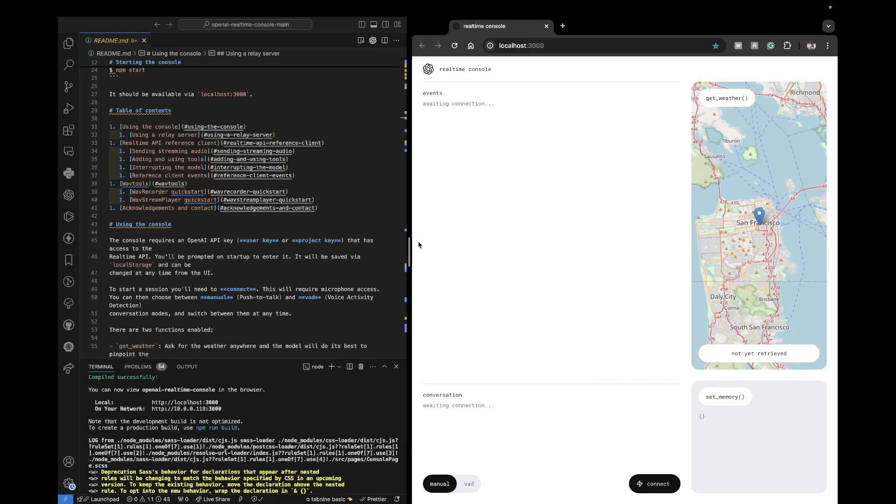
Step: Attempt to connect the console, hitting a could-not-connect-to-localhost:8081 error
{"action": "scroll", "scroll_direction": "down", "scroll_amount": 3}
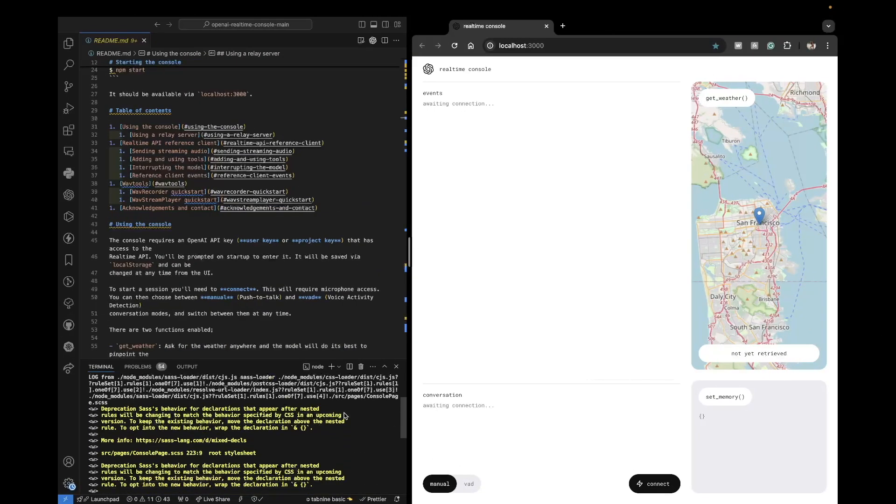
{"action": "scroll", "scroll_direction": "up", "scroll_amount": 3}
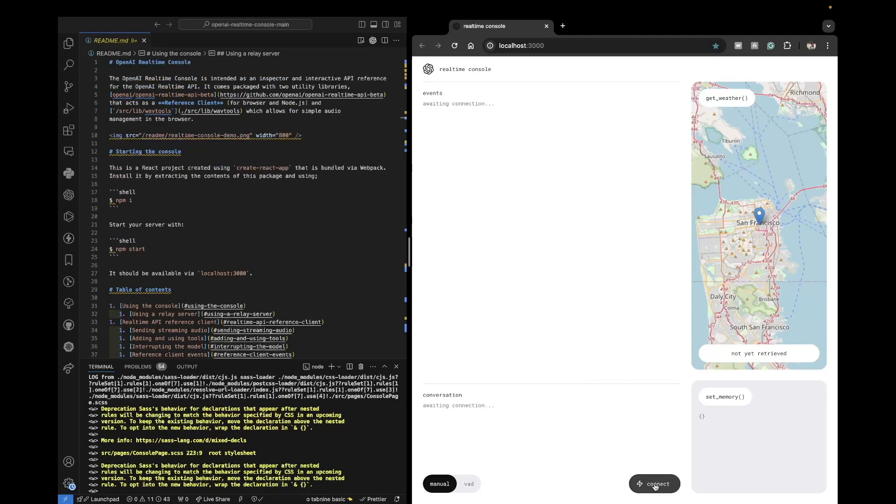
{"action": "left_click", "coordinate": [654, 484]}
{"action": "type", "text": "npm ru"}
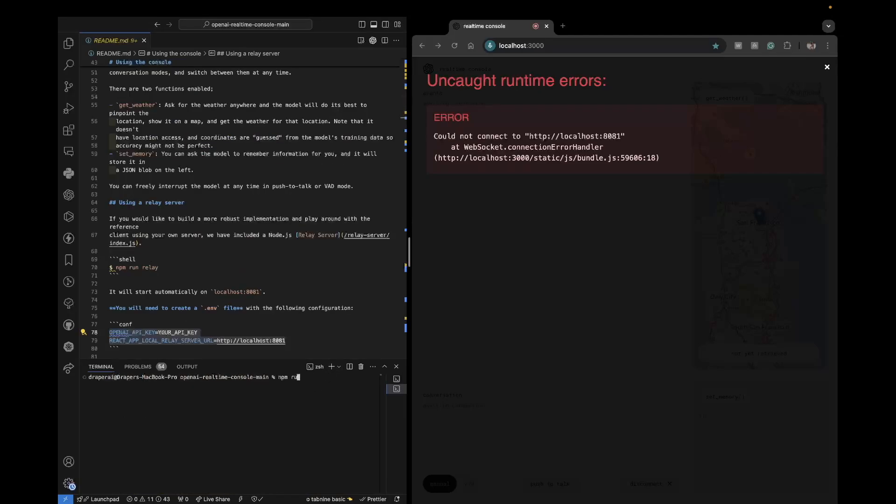
Step: Run 'npm run relay' so it listens on ws://localhost:8081, then connect the console
{"action": "type", "text": "n relay"}
{"action": "key", "text": "Return"}
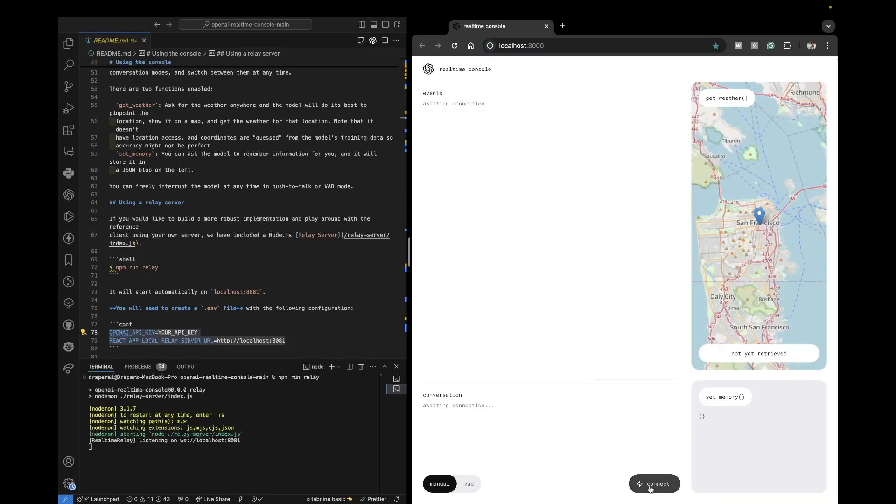
{"action": "left_click", "coordinate": [654, 483]}
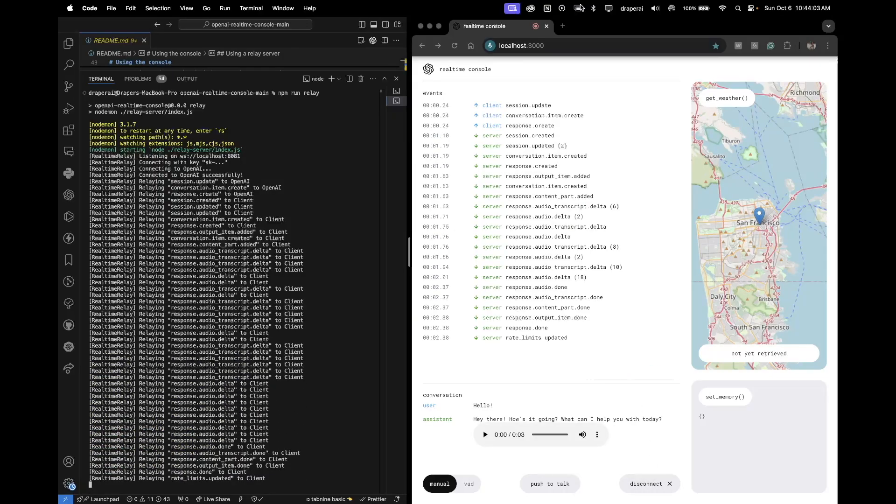
{"action": "left_click", "coordinate": [655, 8]}
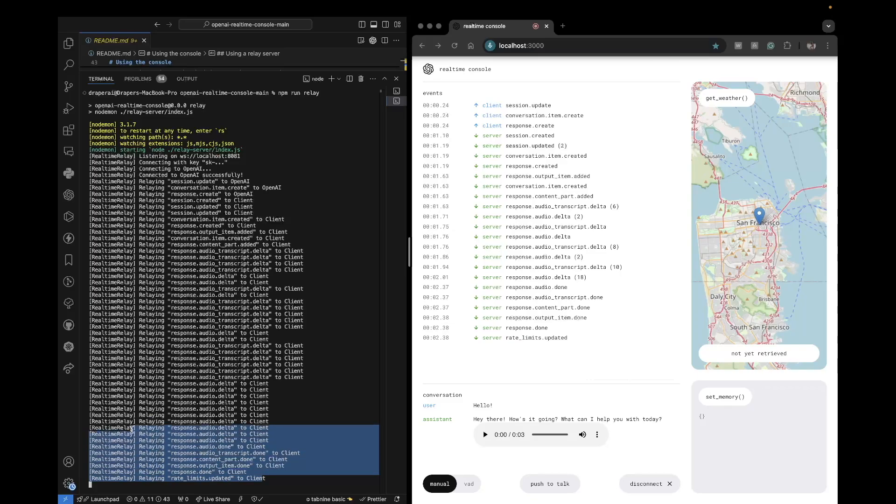
{"action": "left_click", "coordinate": [189, 357]}
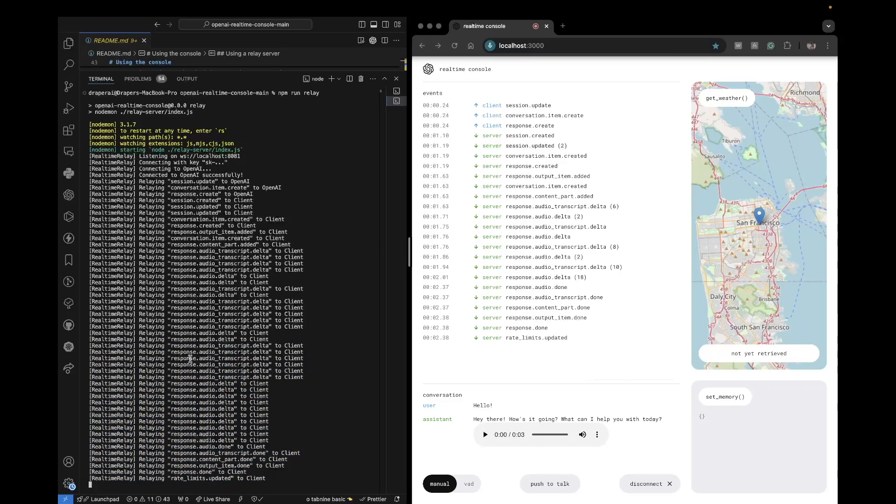
{"action": "mouse_move", "coordinate": [375, 90]}
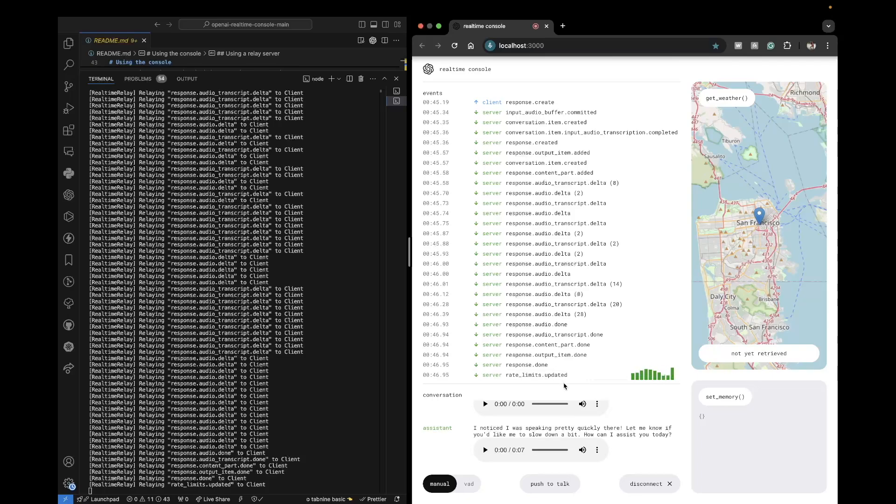
Step: Exchange two push-to-talk voice turns, each answered with an audio reply
{"action": "left_click", "coordinate": [549, 484]}
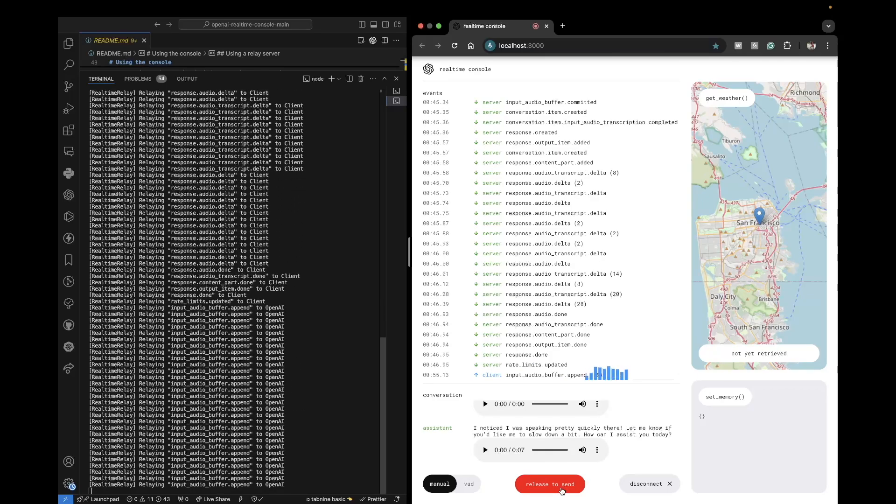
{"action": "left_click", "coordinate": [550, 483]}
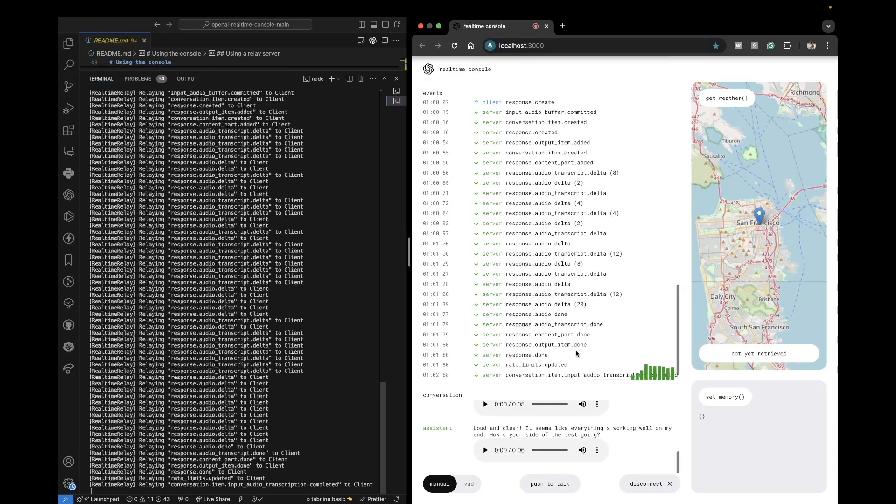
{"action": "mouse_move", "coordinate": [598, 404]}
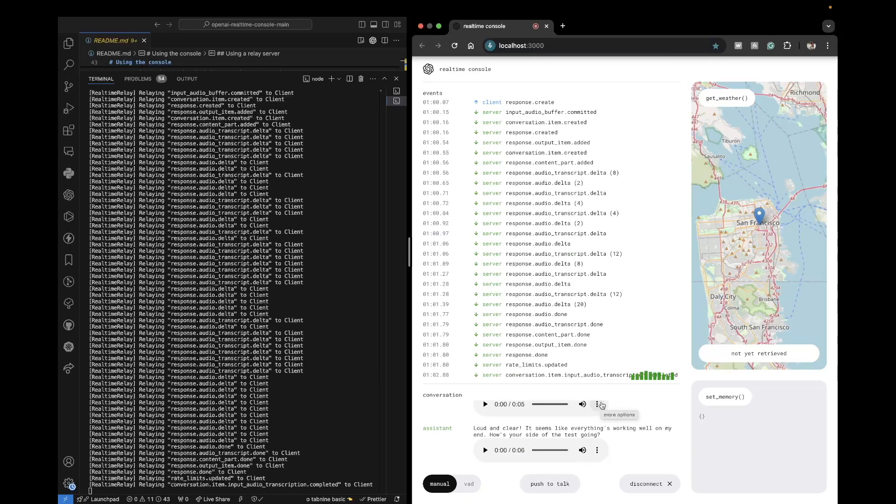
{"action": "mouse_move", "coordinate": [550, 484]}
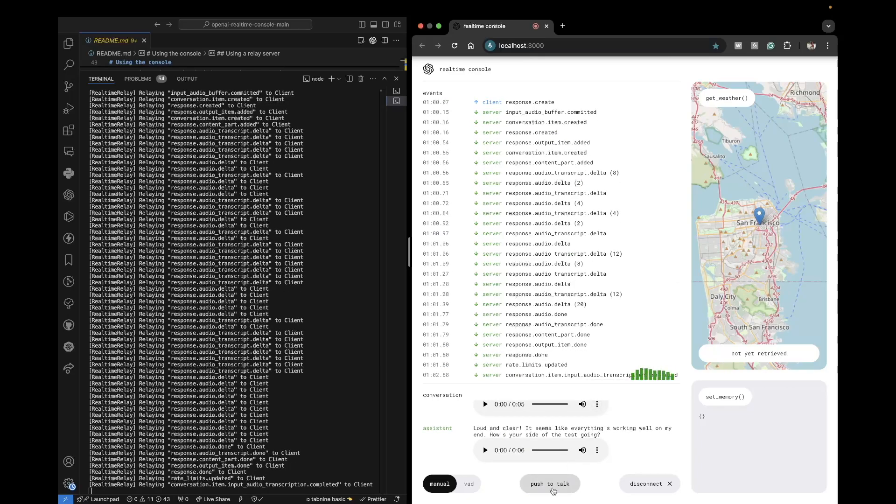
{"action": "left_click", "coordinate": [549, 484]}
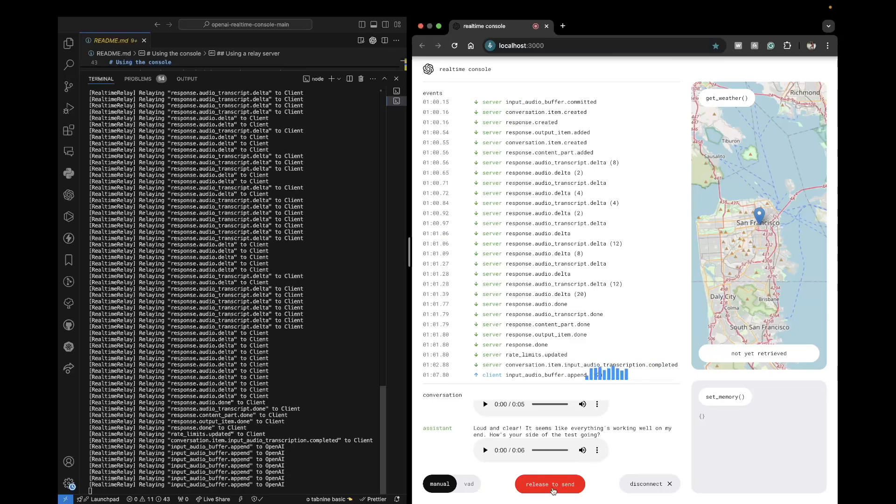
{"action": "left_click", "coordinate": [549, 483]}
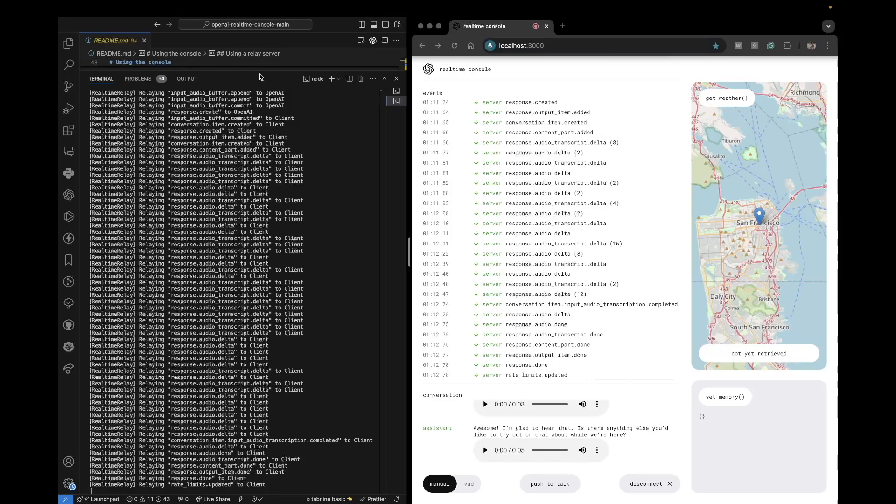
{"action": "mouse_move", "coordinate": [499, 487]}
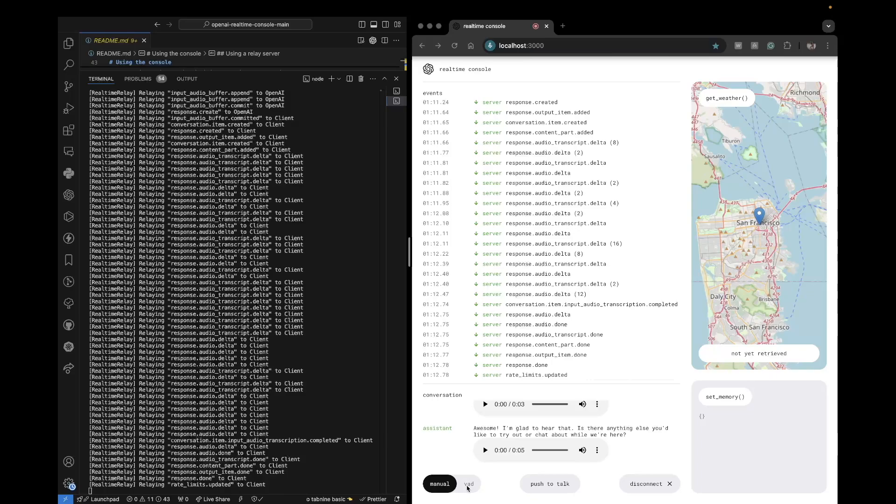
Step: Switch the session to VAD mode and talk hands-free about a FastAPI and React project
{"action": "left_click", "coordinate": [469, 484]}
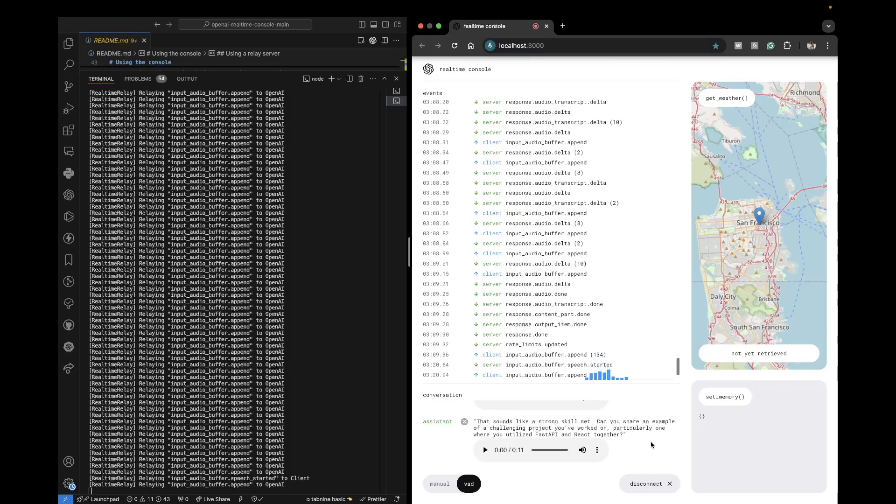
Step: Disconnect the voice session, leaving events and conversation awaiting connection
{"action": "left_click", "coordinate": [648, 484]}
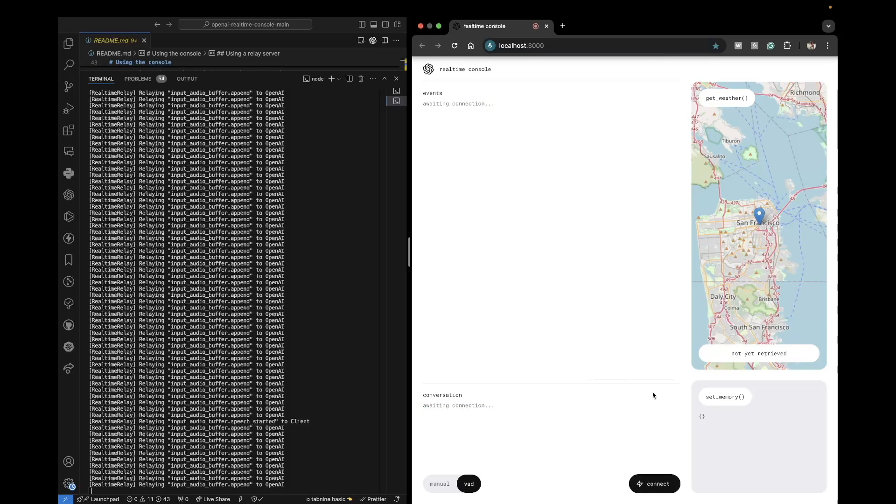
{"action": "mouse_move", "coordinate": [630, 379]}
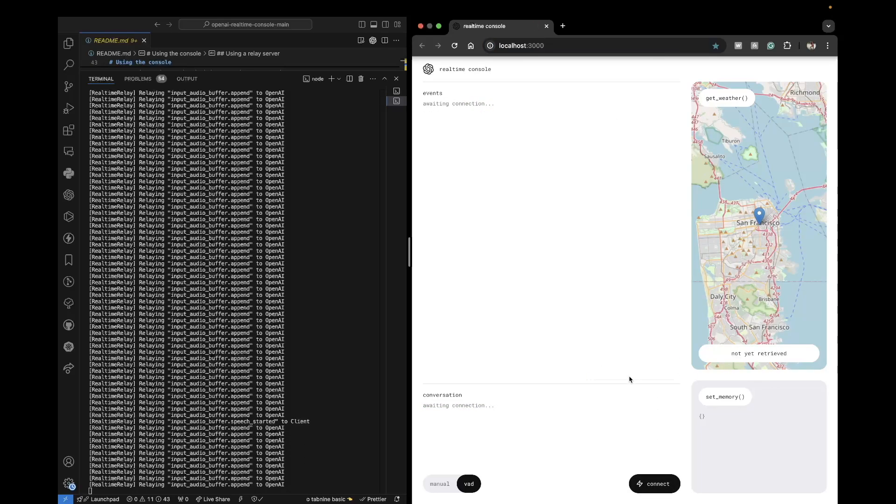